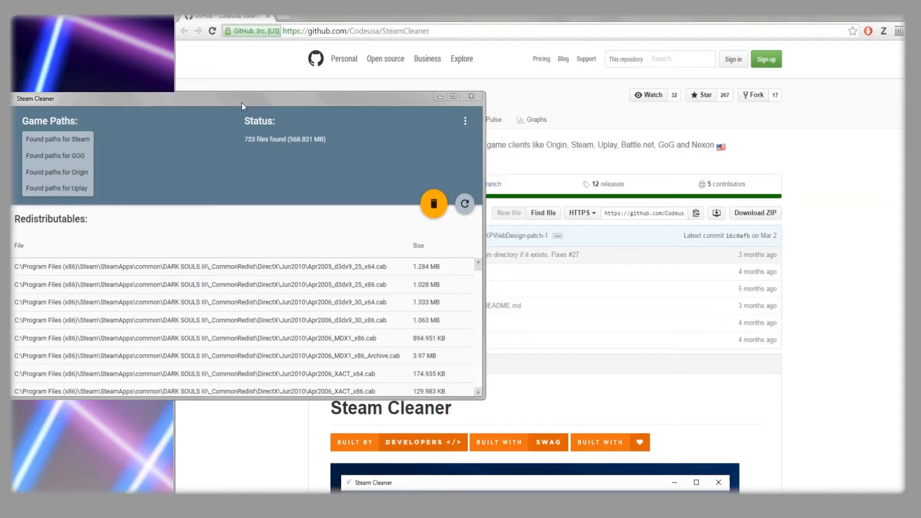
{"action": "mouse_move", "coordinate": [251, 121]}
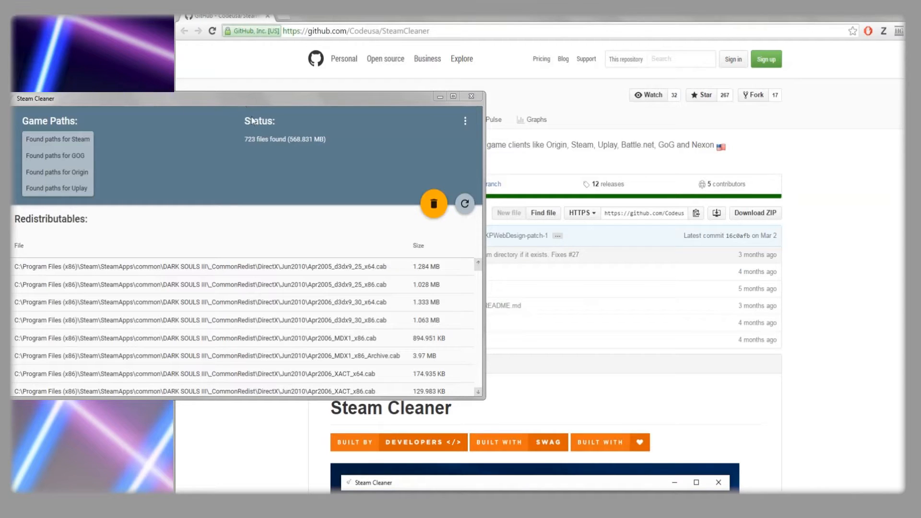
{"action": "mouse_move", "coordinate": [282, 247]}
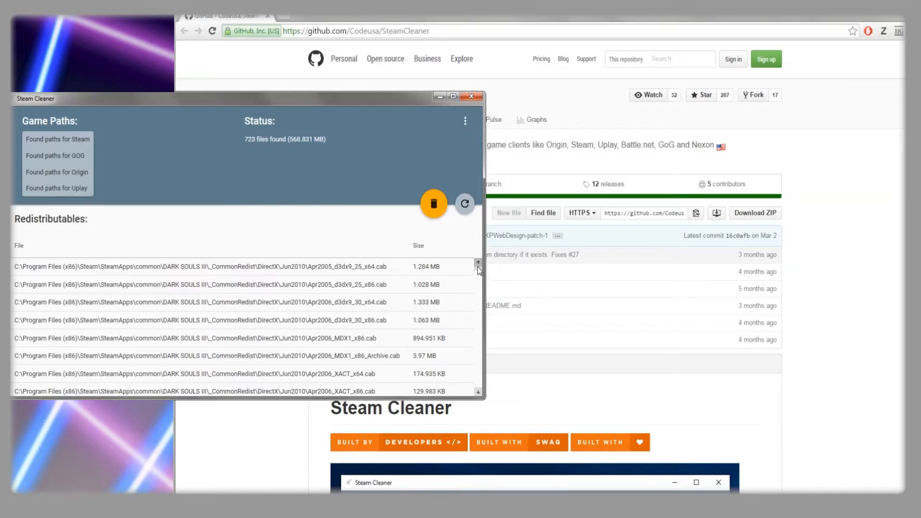
- Review the list of 723 found redistributable files by scrolling through it
{"action": "scroll", "scroll_direction": "down", "scroll_amount": 3}
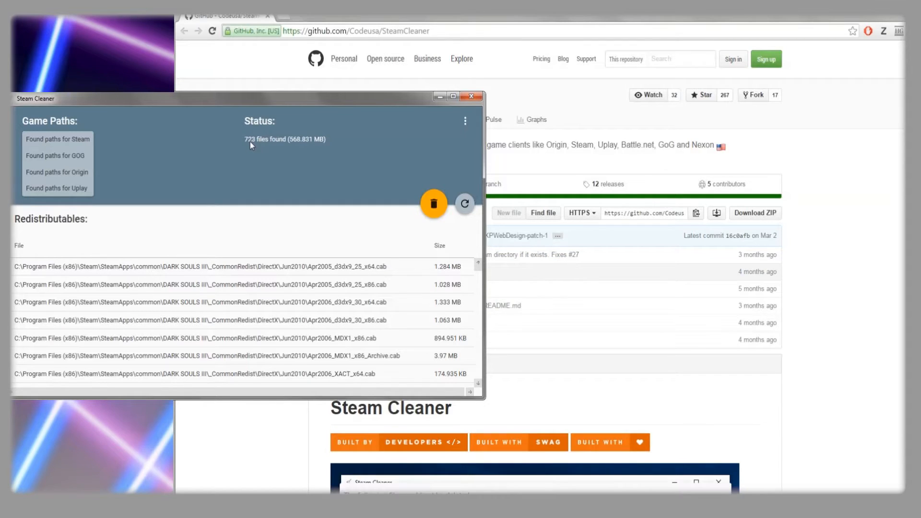
{"action": "mouse_move", "coordinate": [320, 147]}
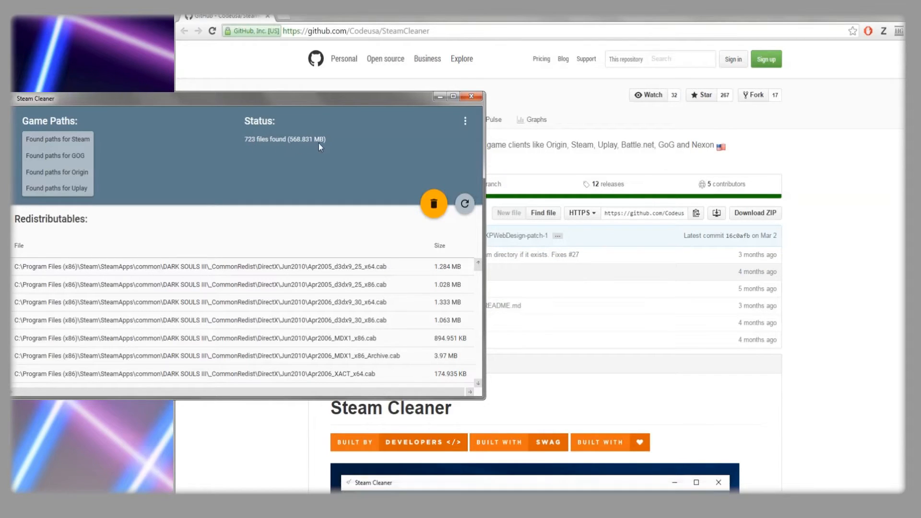
{"action": "mouse_move", "coordinate": [314, 169]}
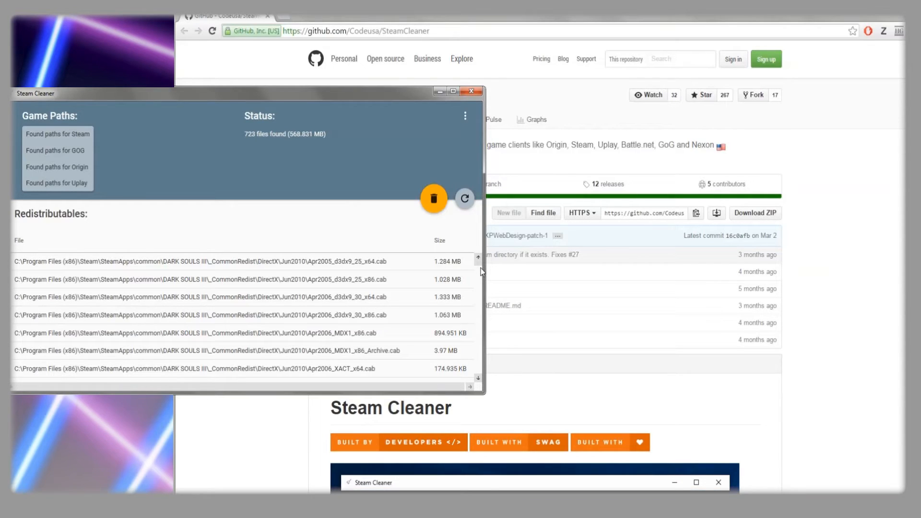
{"action": "left_click", "coordinate": [235, 314]}
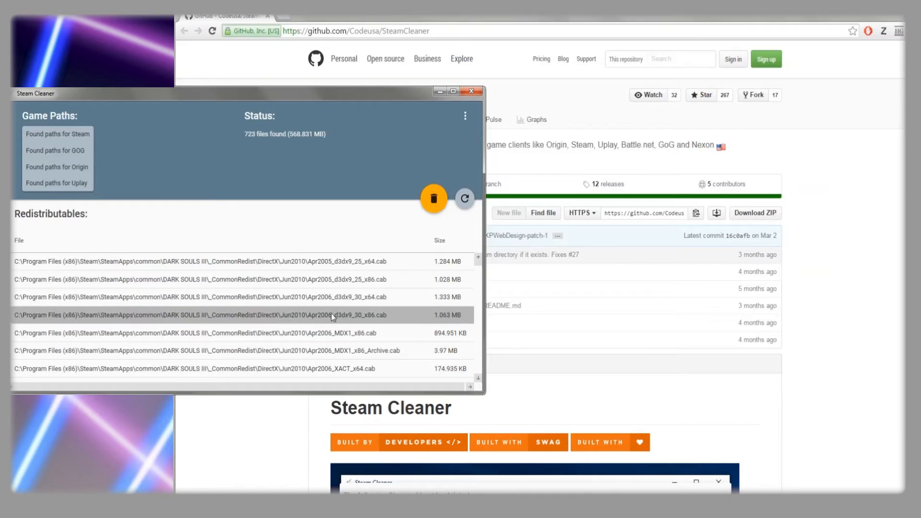
{"action": "mouse_move", "coordinate": [277, 328]}
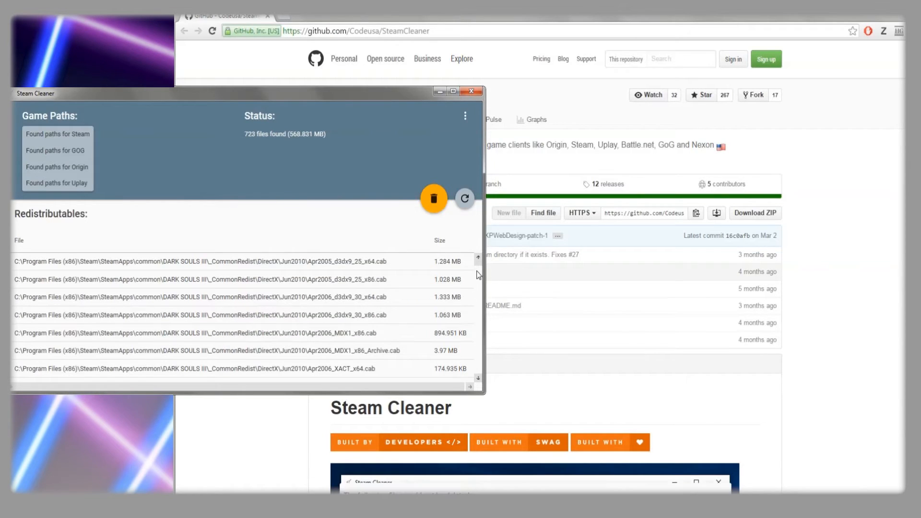
{"action": "scroll", "scroll_direction": "down", "scroll_amount": 3}
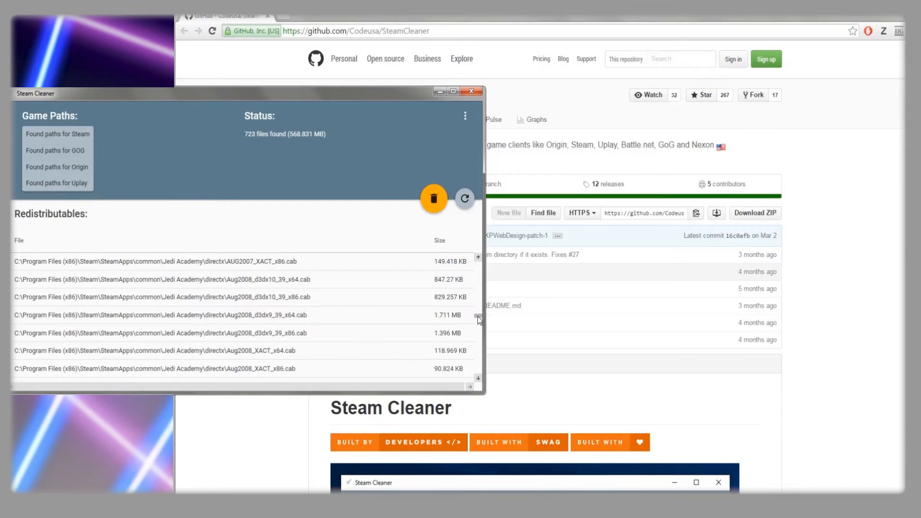
{"action": "scroll", "scroll_direction": "down", "scroll_amount": 3}
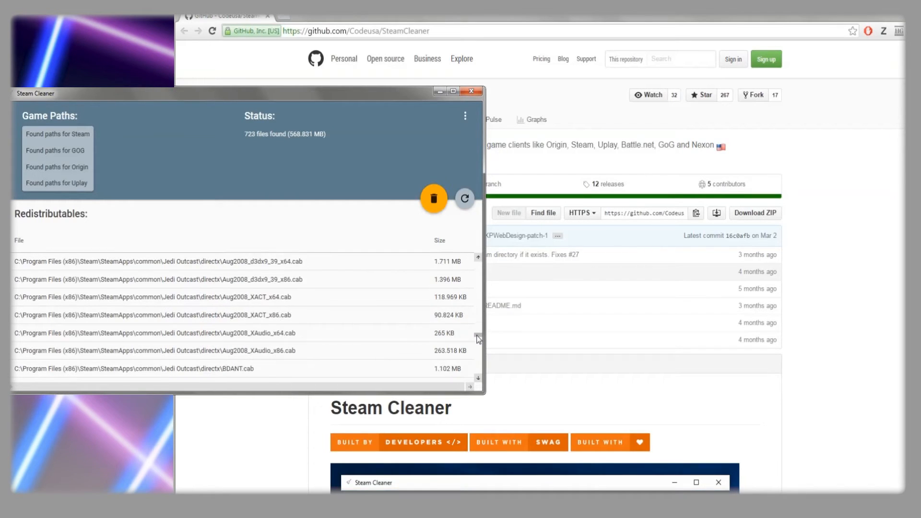
{"action": "scroll", "scroll_direction": "down", "scroll_amount": 3}
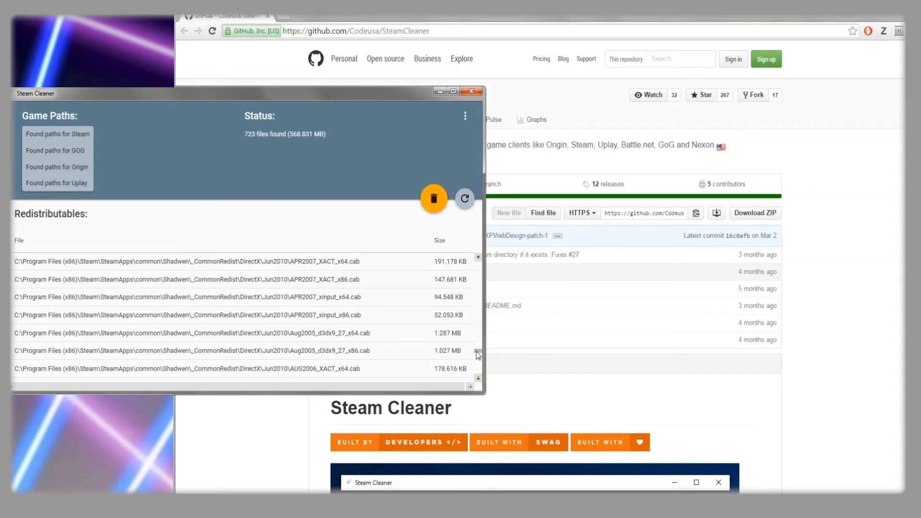
{"action": "scroll", "scroll_direction": "down", "scroll_amount": 3}
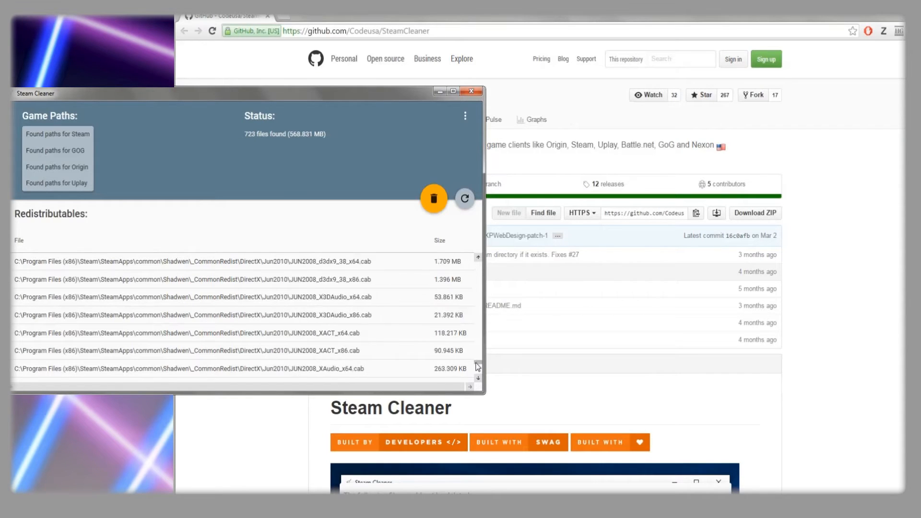
{"action": "scroll", "scroll_direction": "down", "scroll_amount": 3}
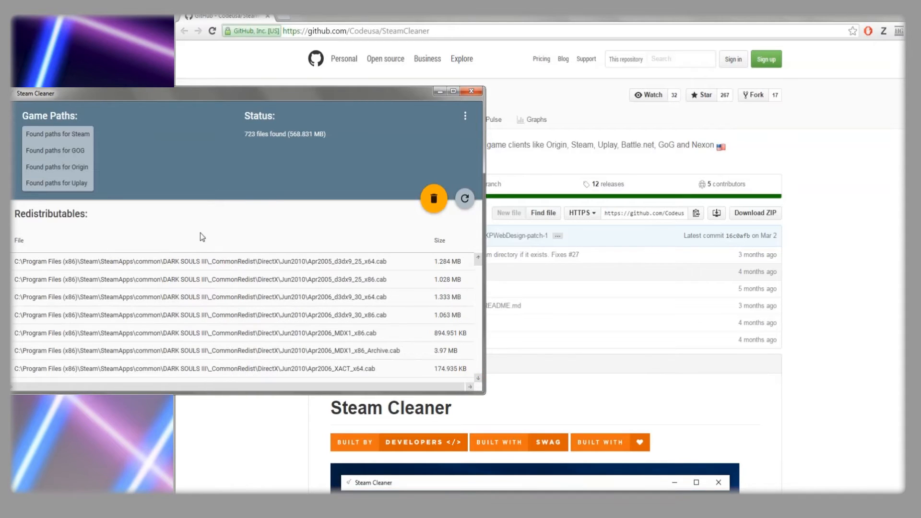
- Delete all 723 redistributable files and confirm, leaving 0 files found
{"action": "left_click", "coordinate": [433, 199]}
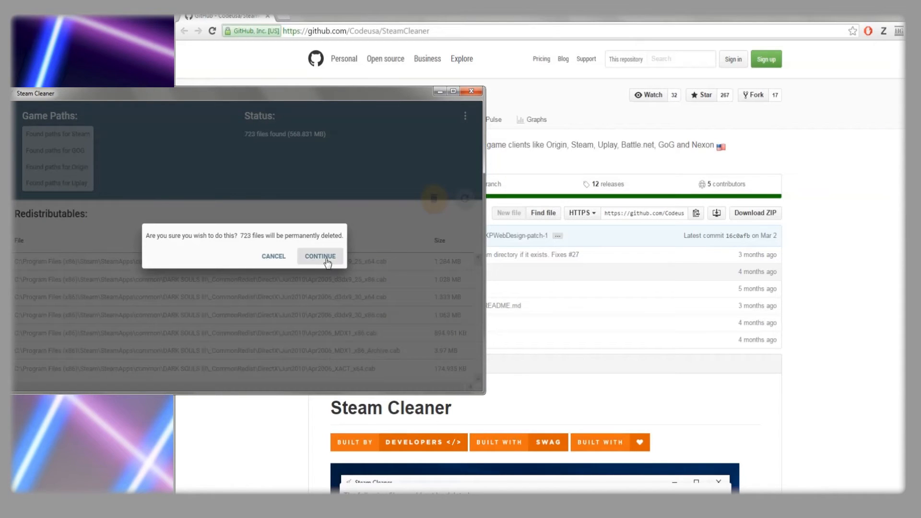
{"action": "left_click", "coordinate": [319, 256]}
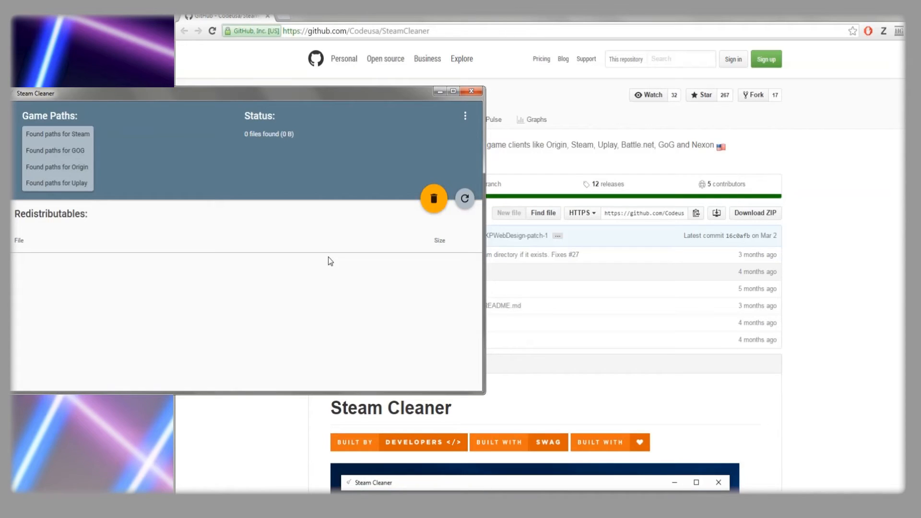
{"action": "mouse_move", "coordinate": [364, 211]}
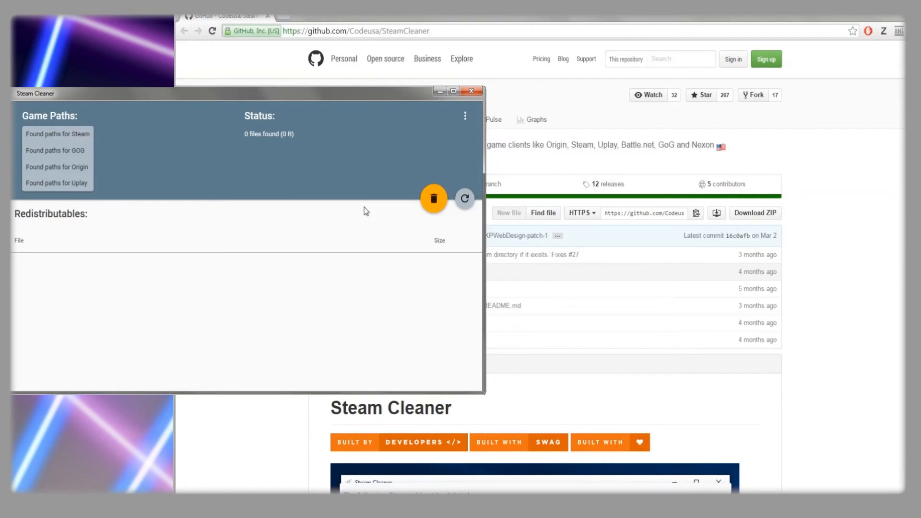
{"action": "mouse_move", "coordinate": [298, 246]}
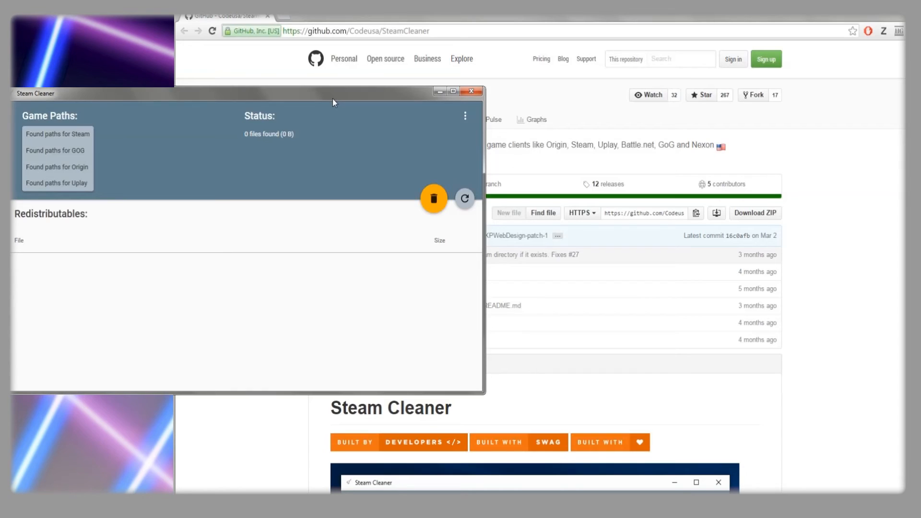
{"action": "mouse_move", "coordinate": [338, 181]}
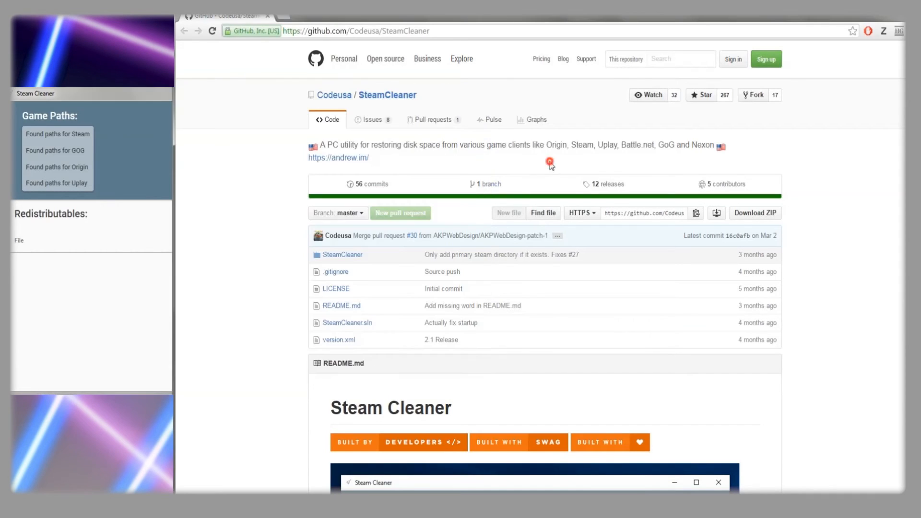
{"action": "mouse_move", "coordinate": [747, 164]}
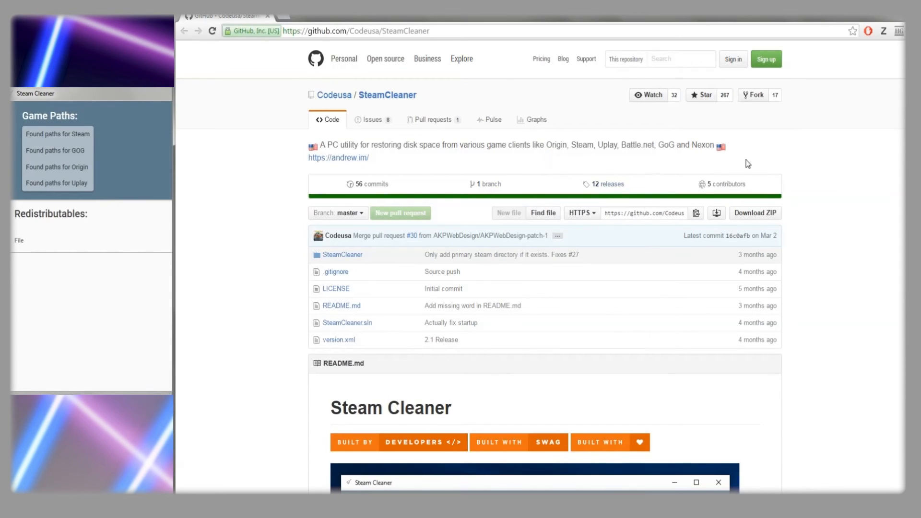
{"action": "mouse_move", "coordinate": [842, 197]}
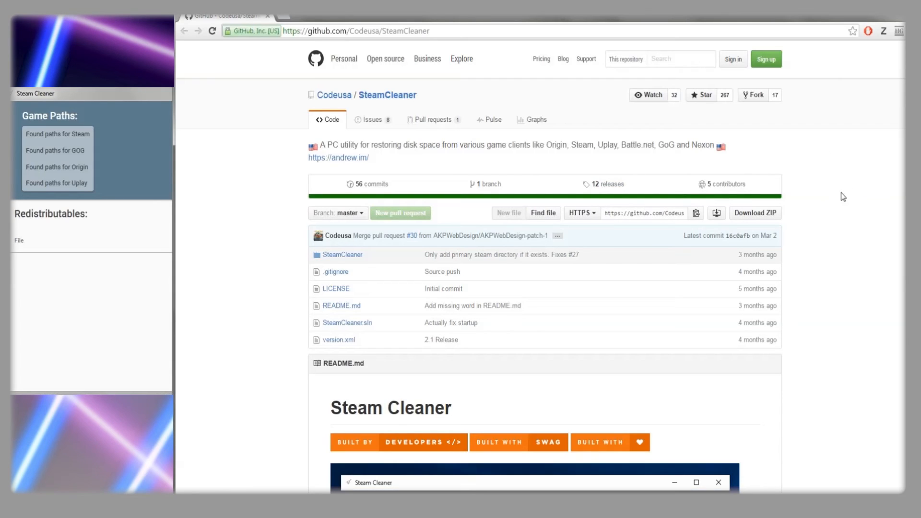